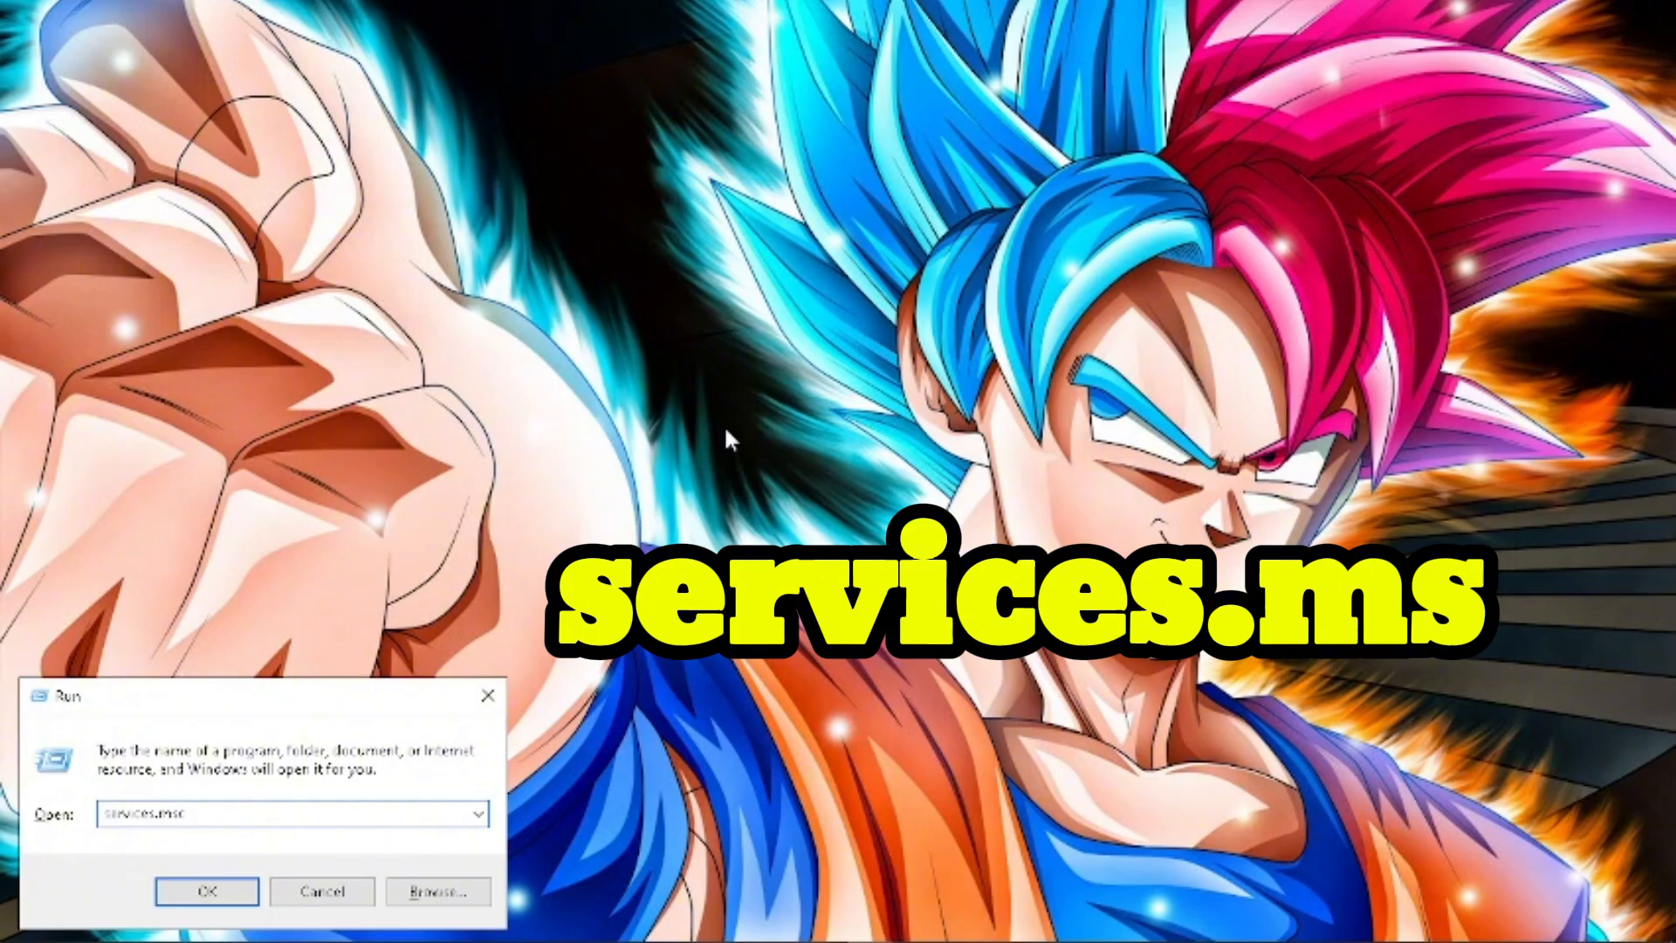
Launch services.msc from the Run dialog to show the local services list.
click(206, 914)
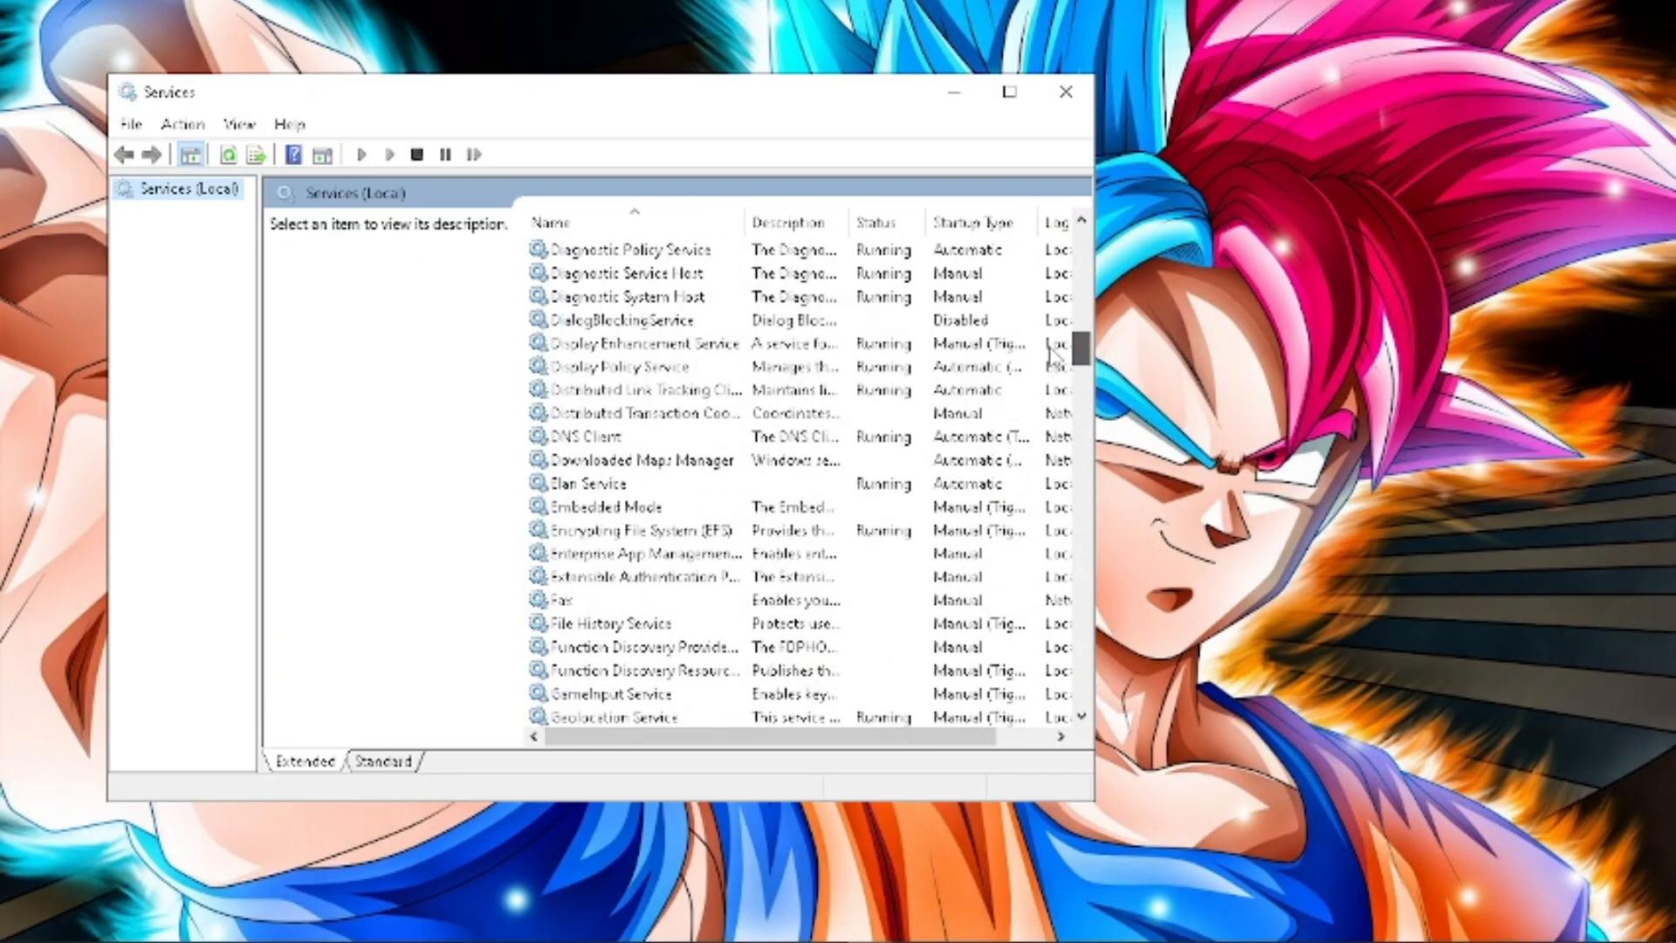
Locate the vgc service in the list and bring up its Properties dialog.
scroll(down, 3)
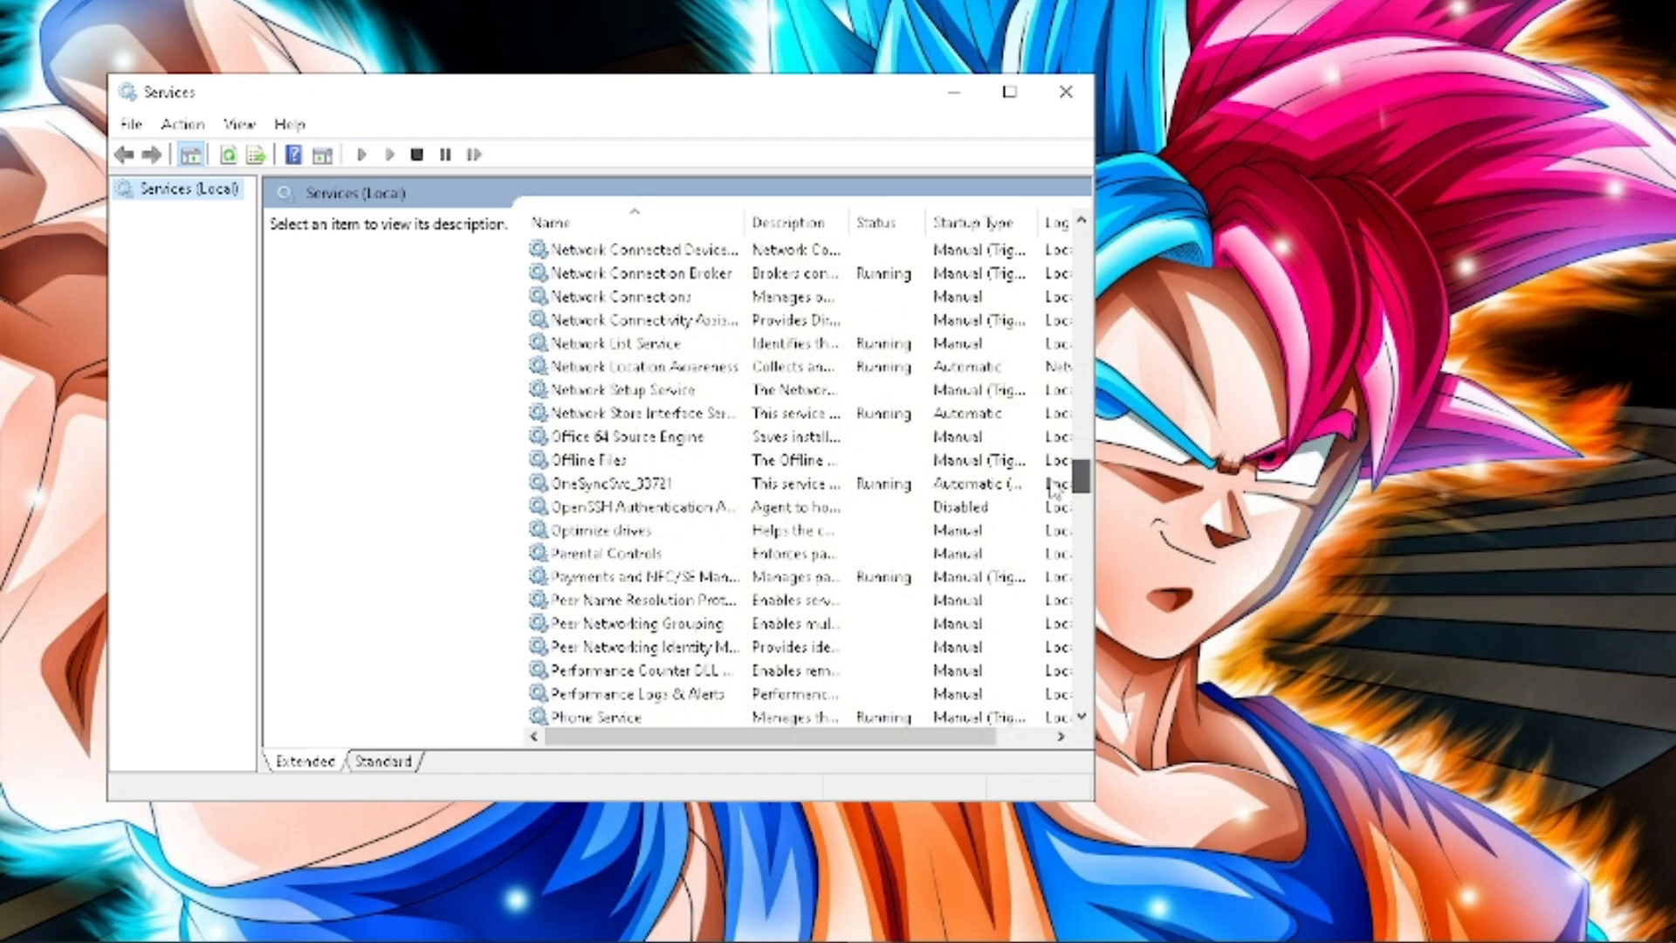
scroll(down, 3)
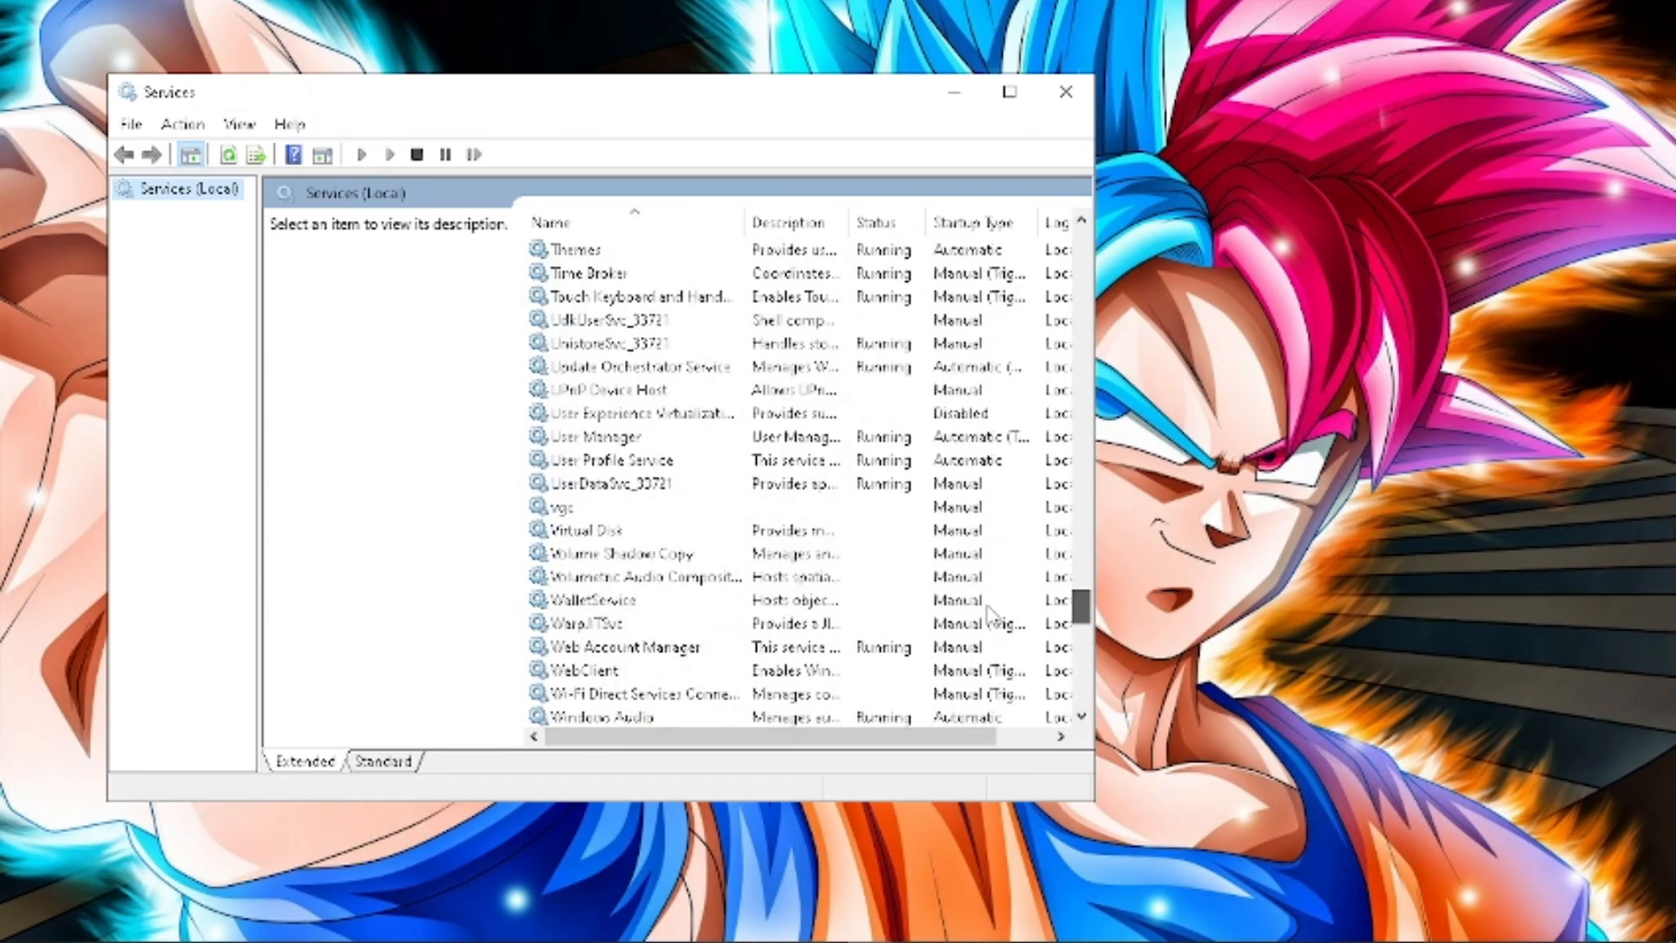
click(593, 506)
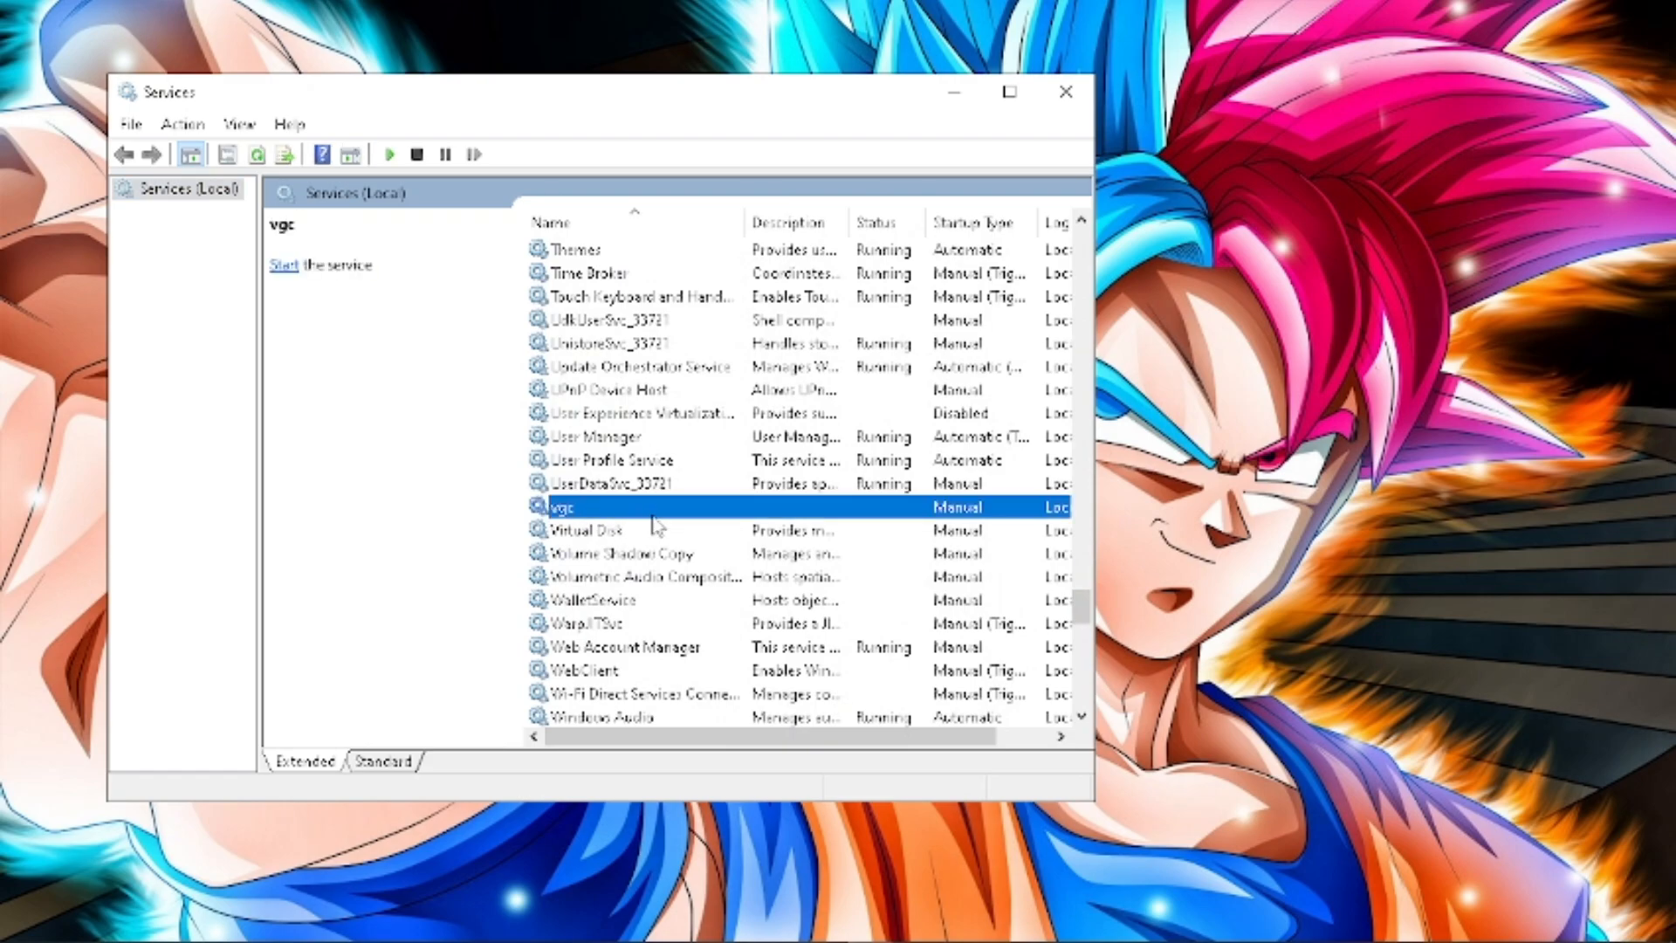
double_click(555, 506)
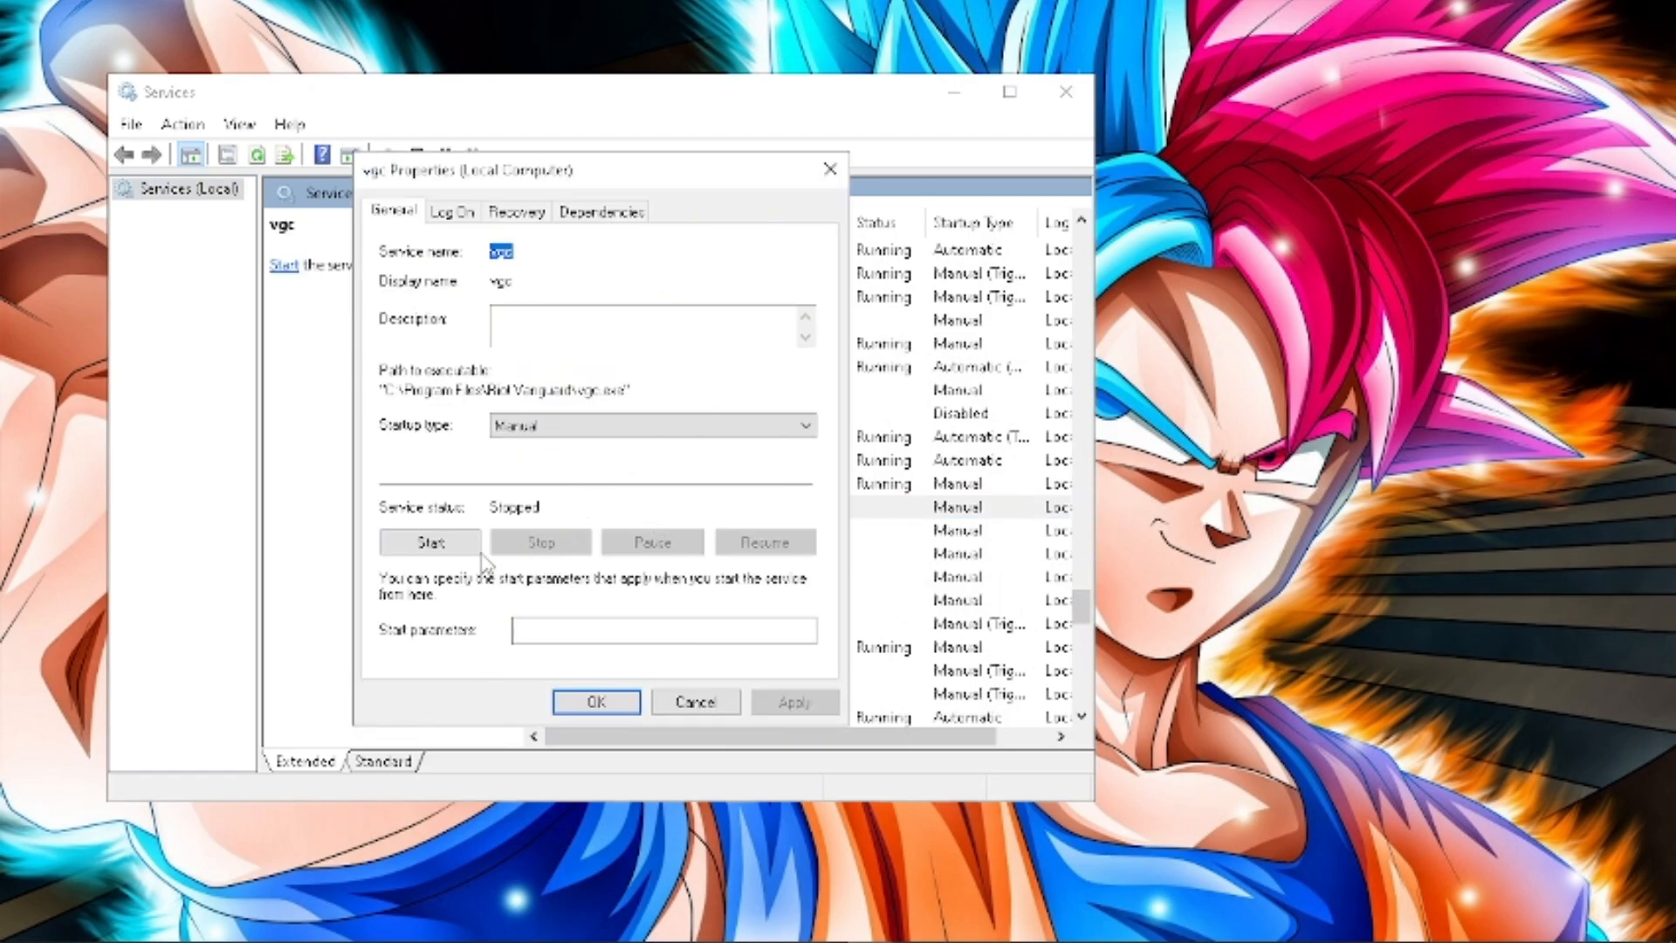
mouse_move(592, 449)
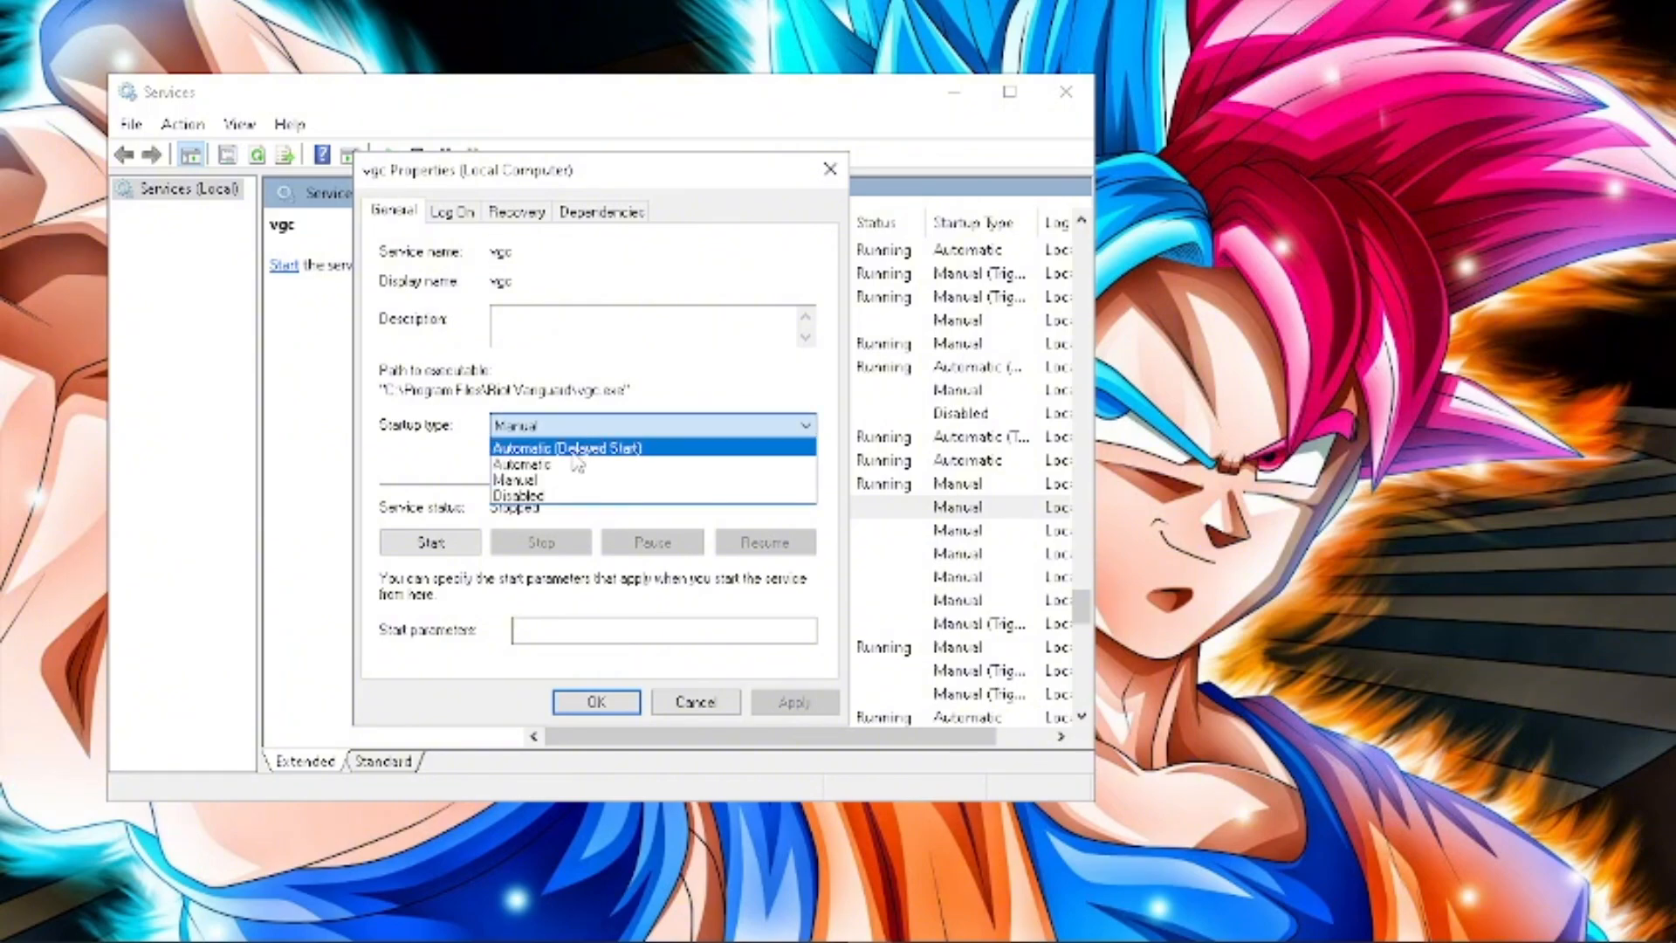
mouse_move(555, 464)
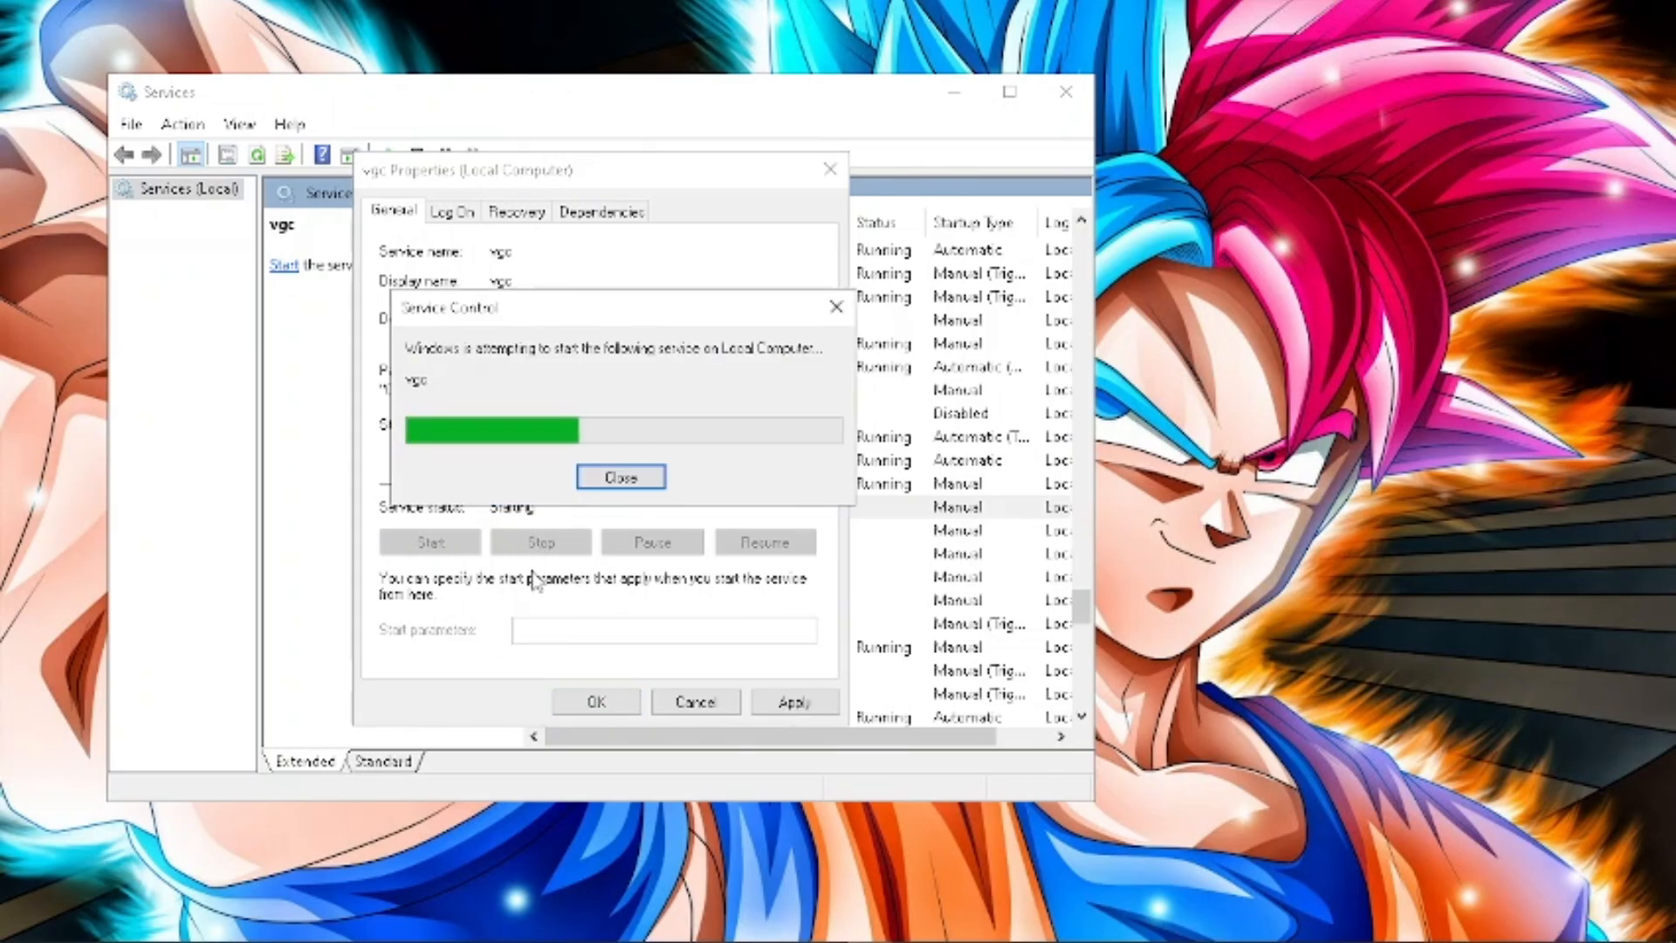
Dismiss the vgc service startup progress after setting it to Automatic and starting it.
click(621, 477)
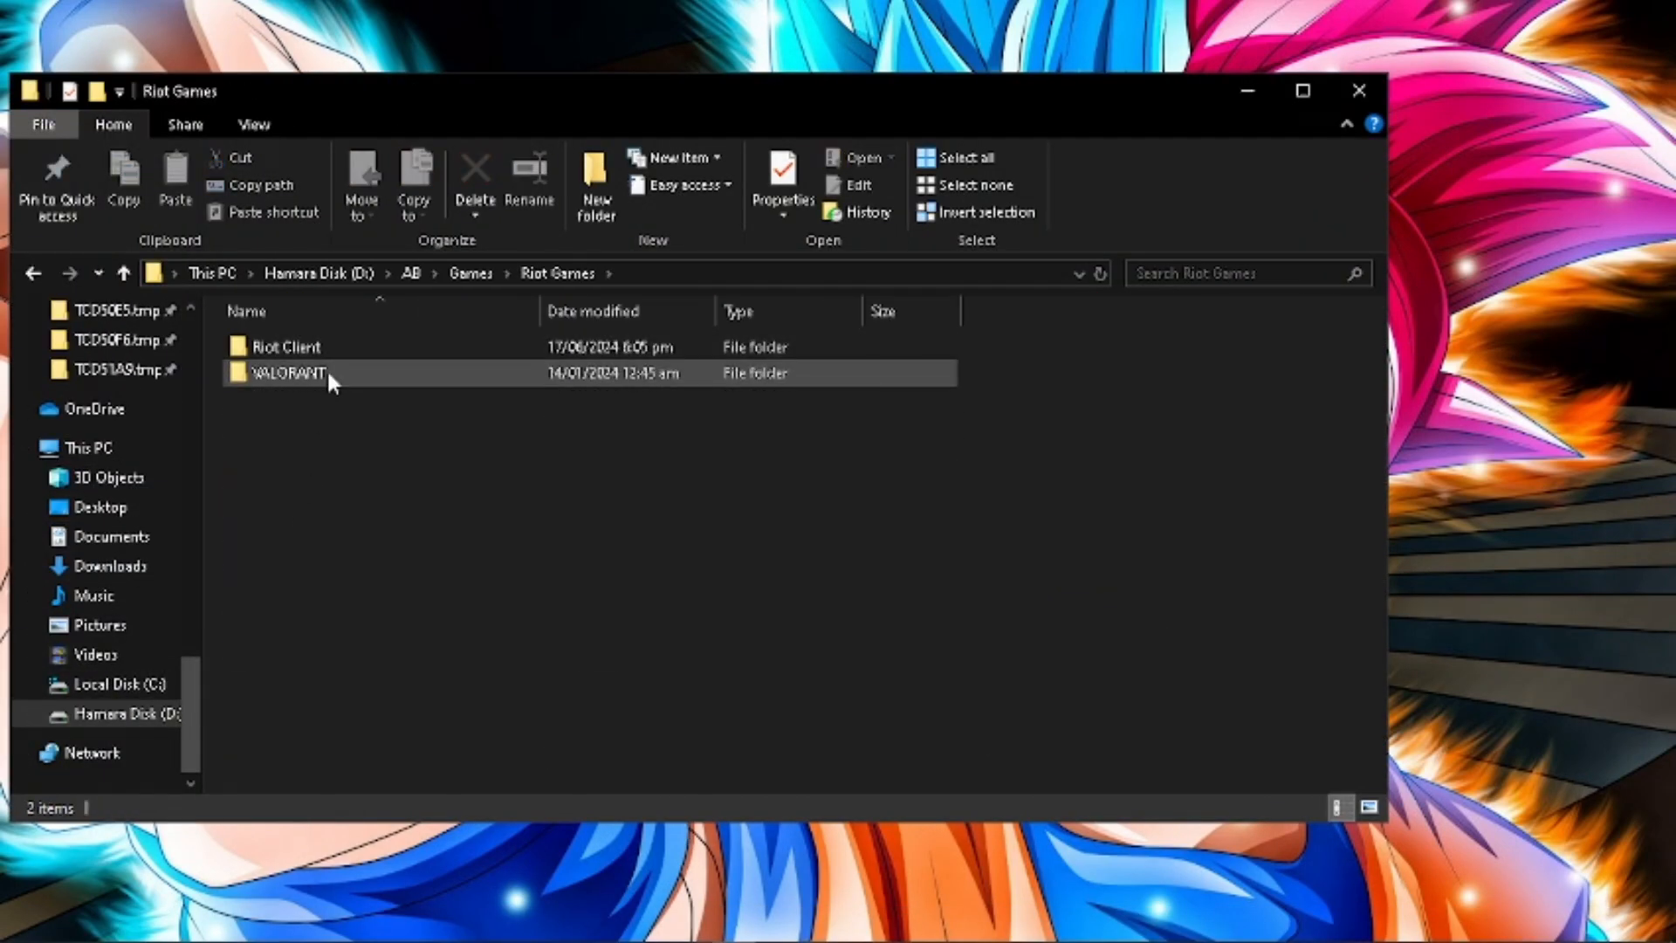
Drill from the VALORANT folder down to live > ShooterGame > Binaries > Win64.
double_click(288, 372)
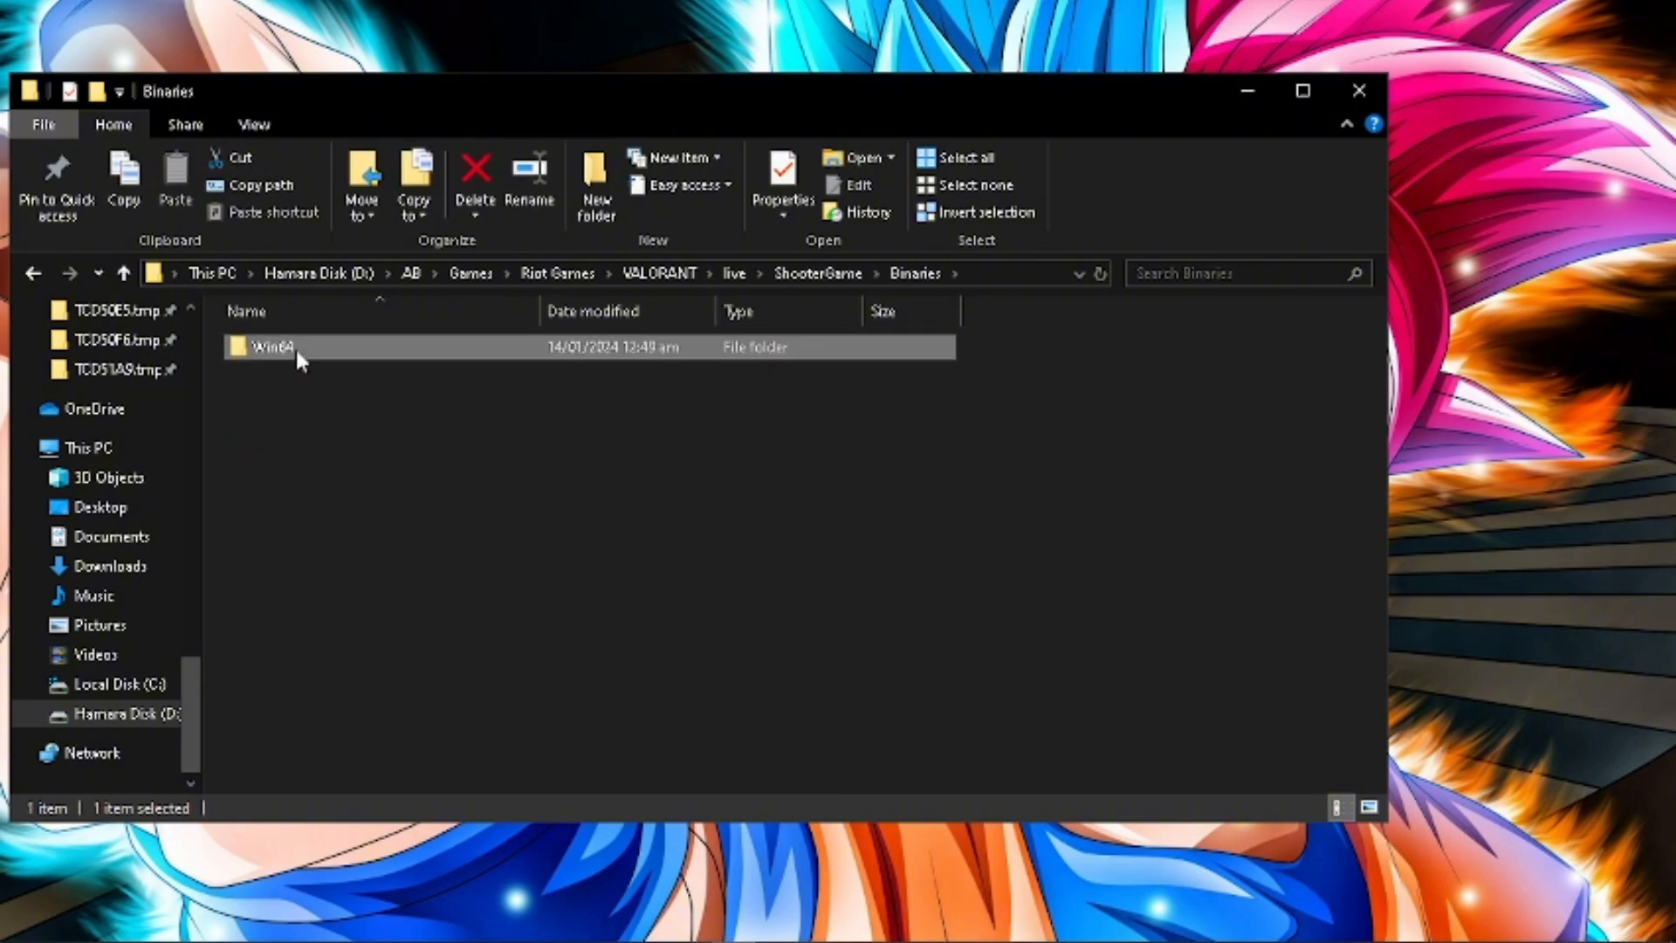
double_click(272, 346)
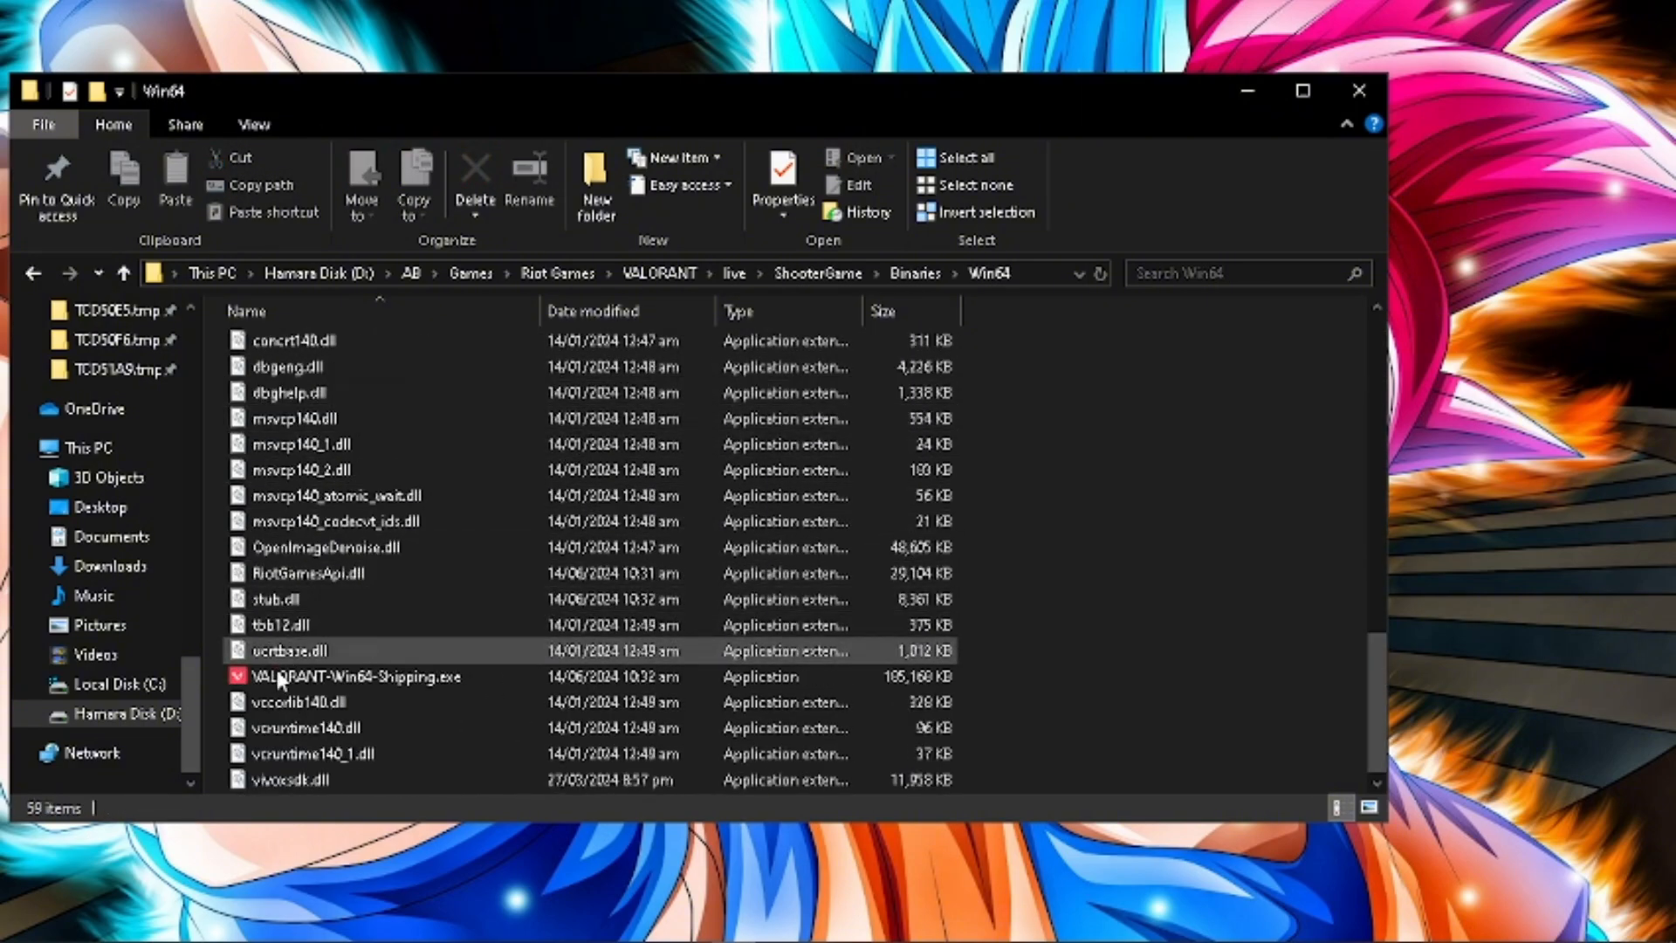
Enable Windows 8 compatibility mode and Run as administrator on VALORANT-Win64-Shipping.exe and apply.
right_click(341, 677)
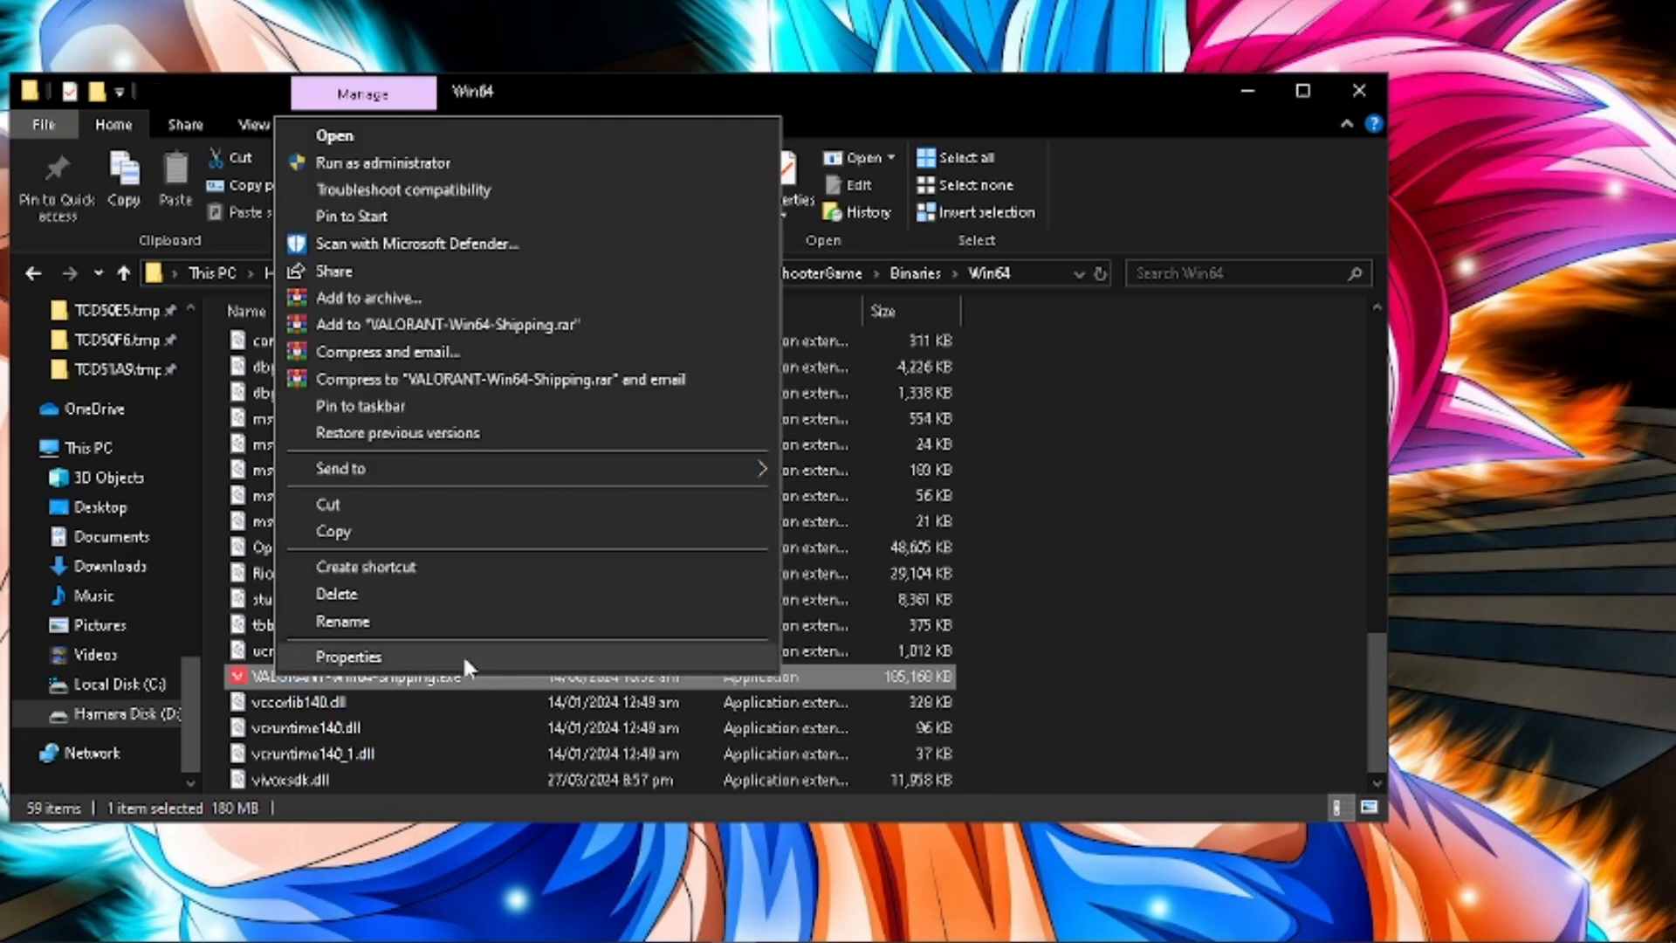
click(347, 656)
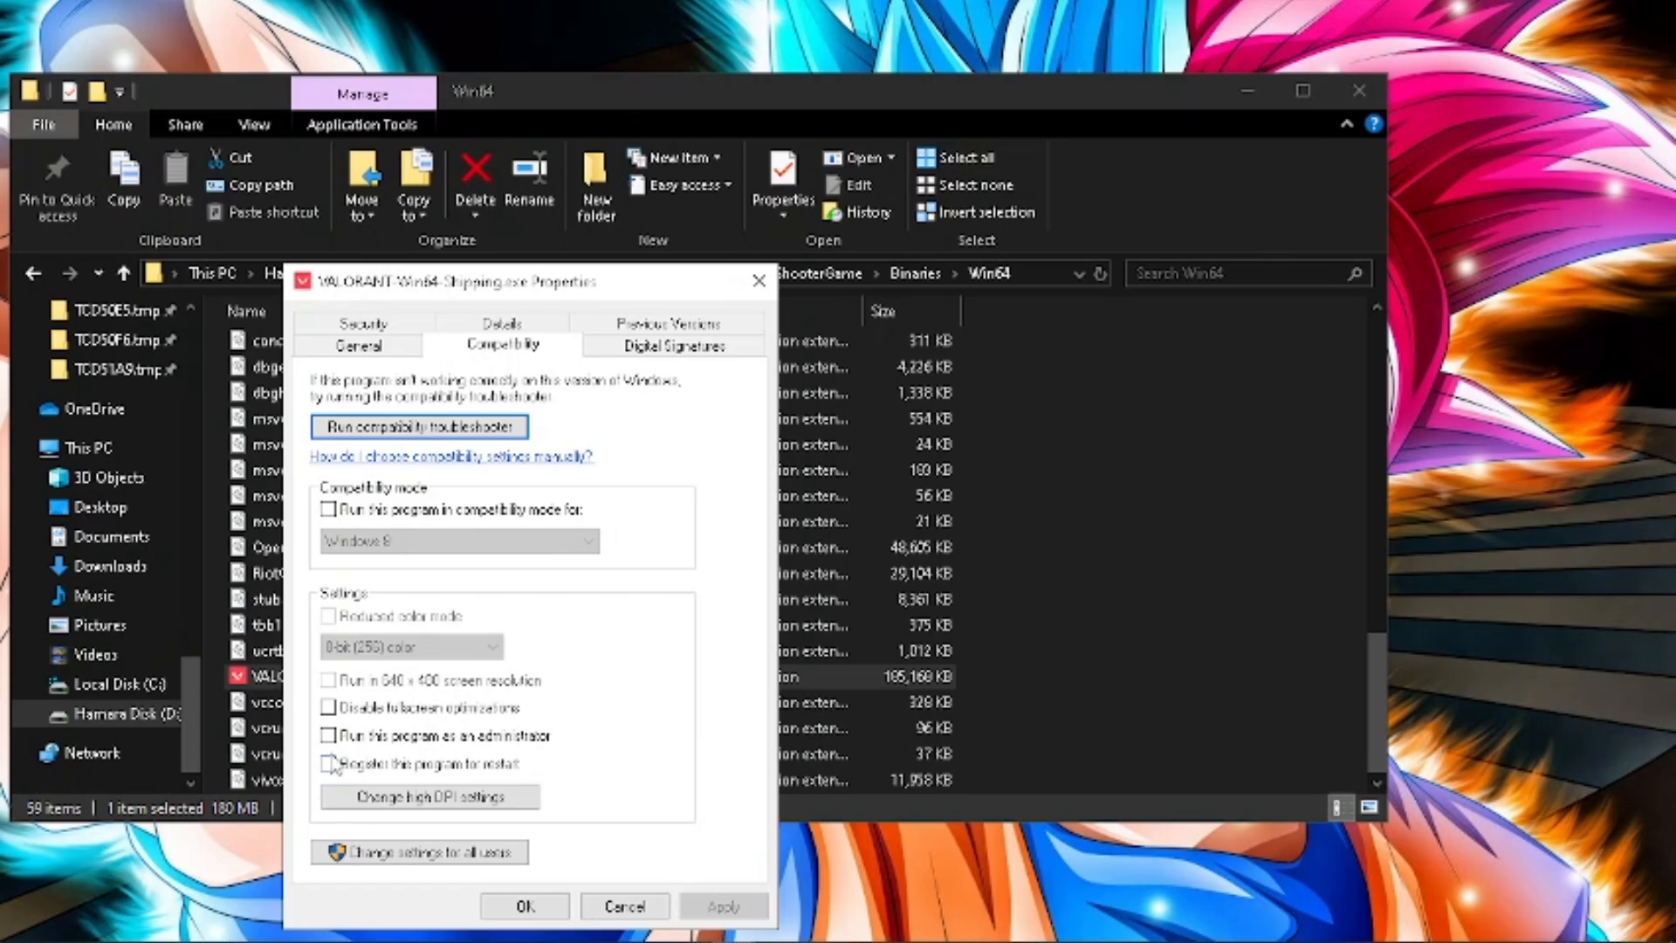
click(328, 509)
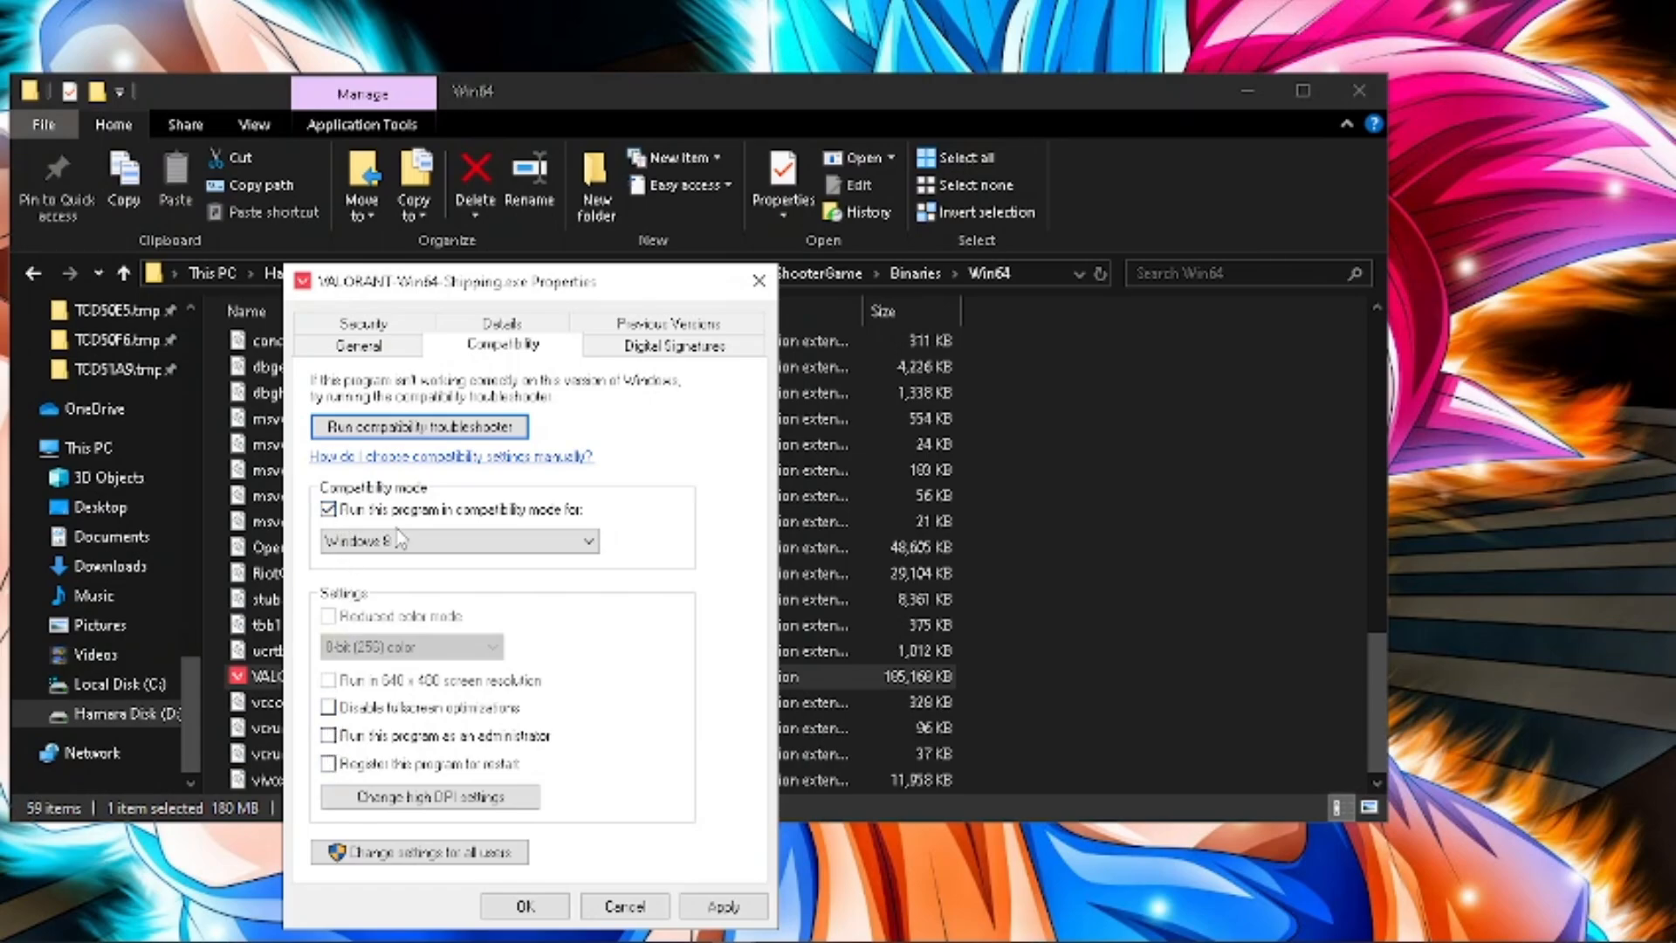
click(326, 735)
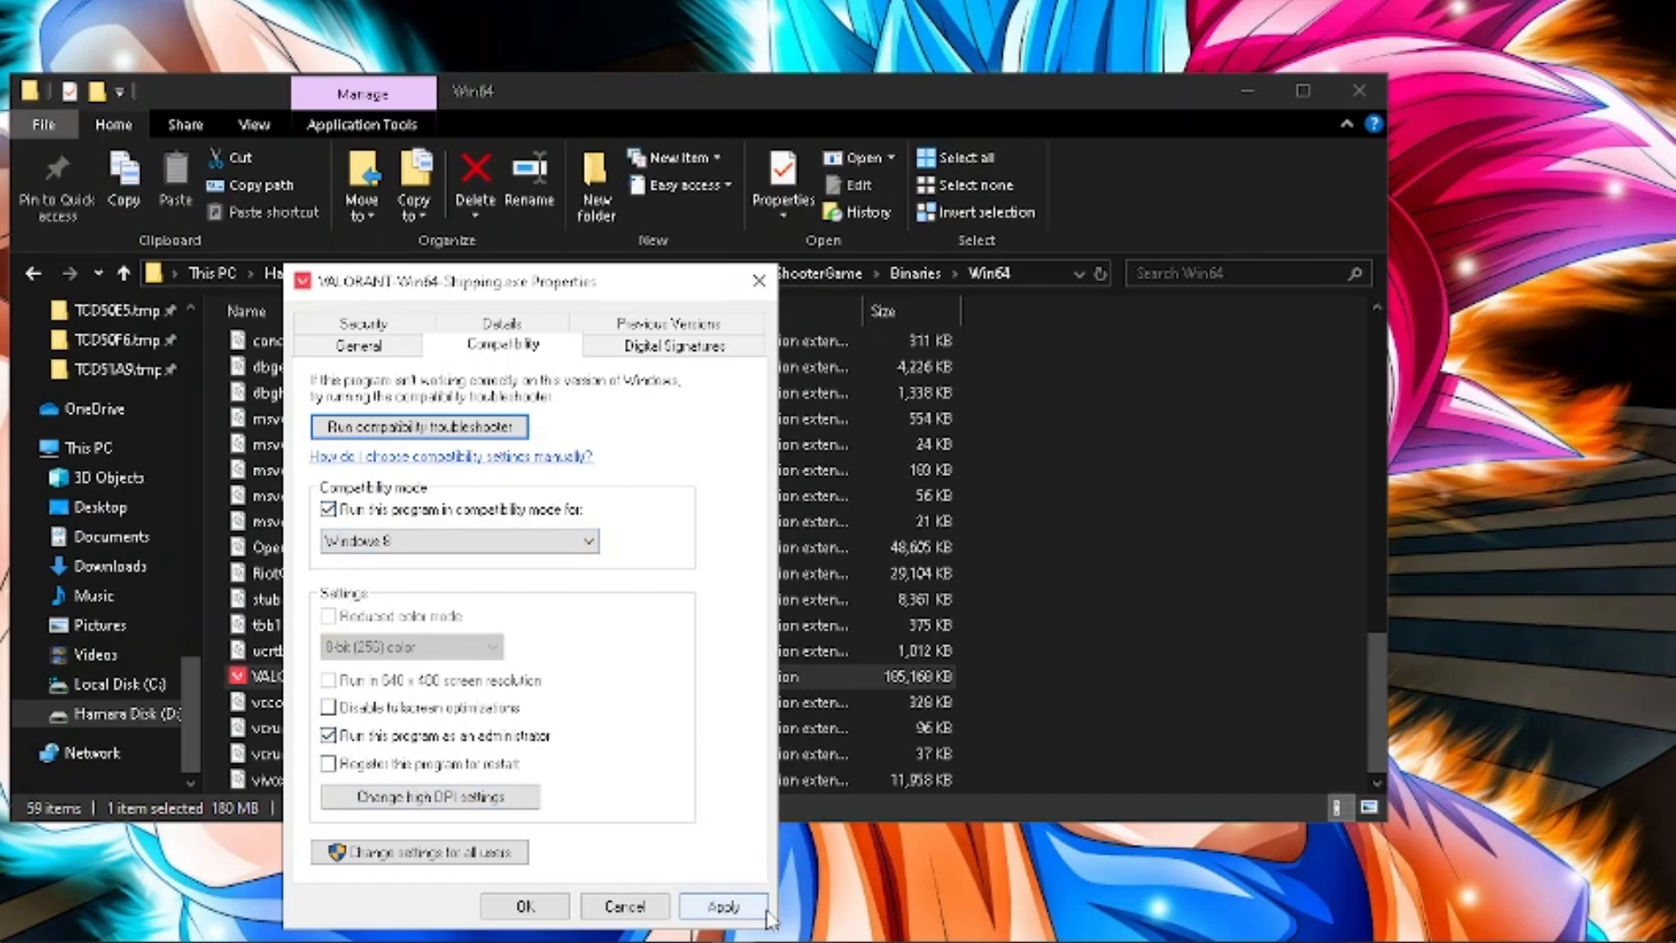
click(524, 904)
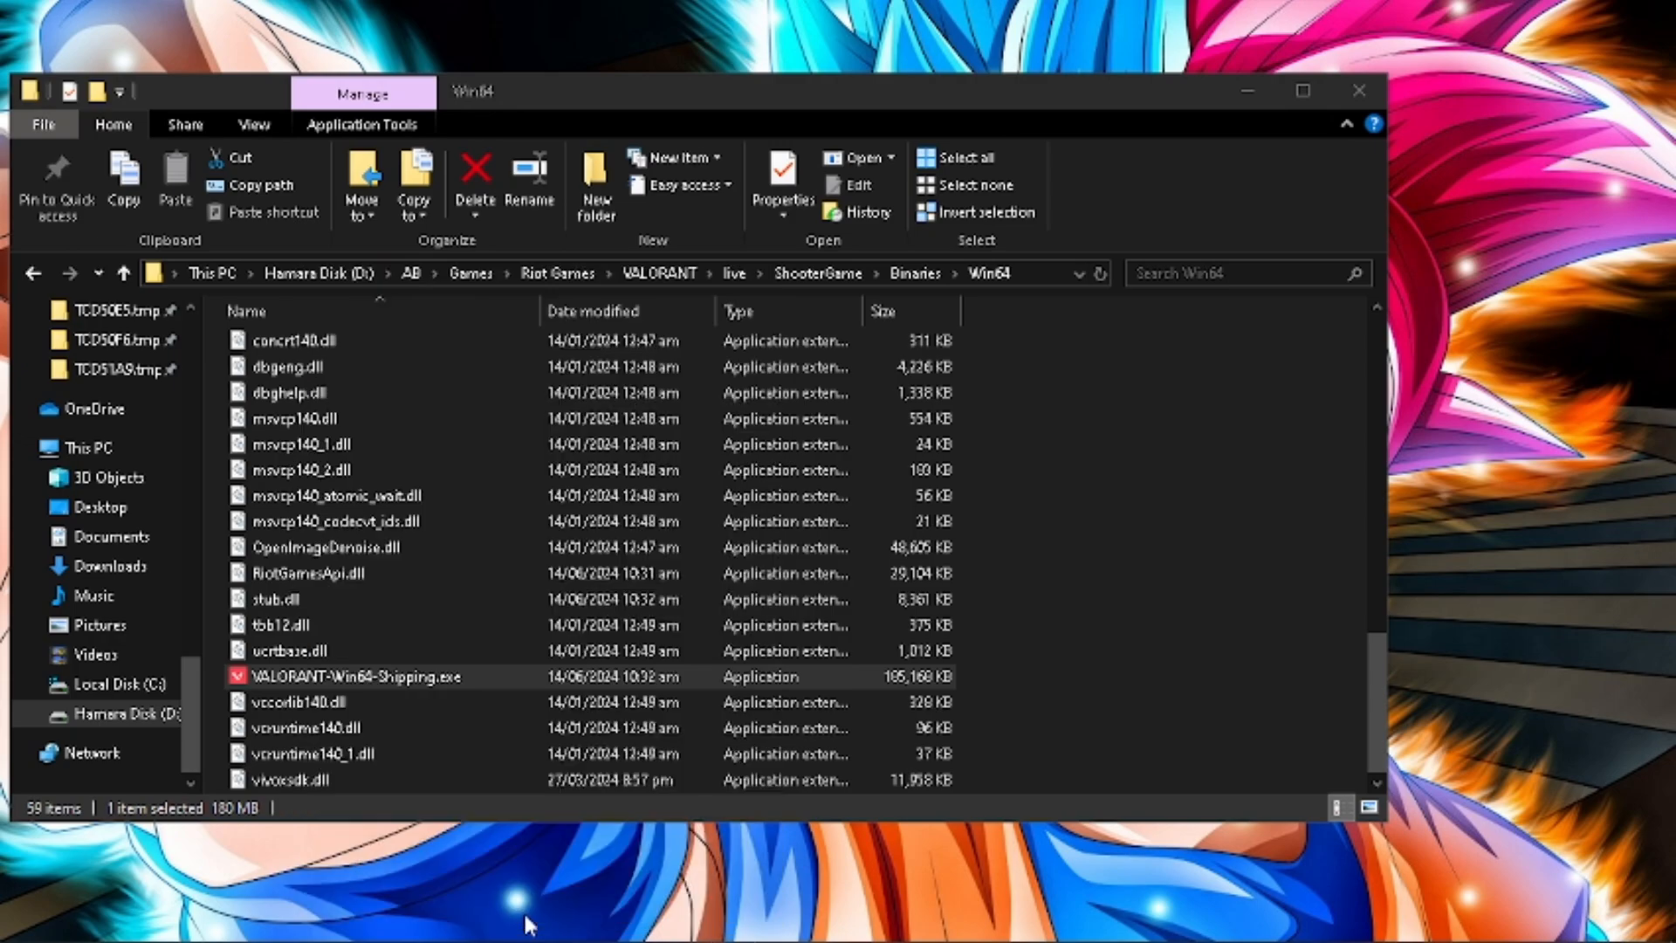